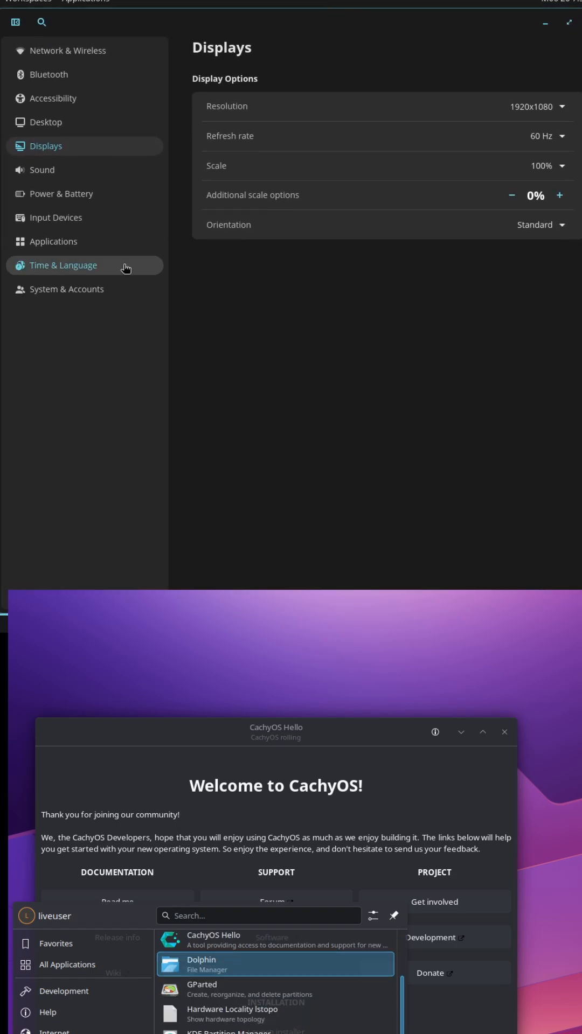
# Step: Close COSMIC Settings and the CachyOS Hello welcome window
pyautogui.click(66, 289)
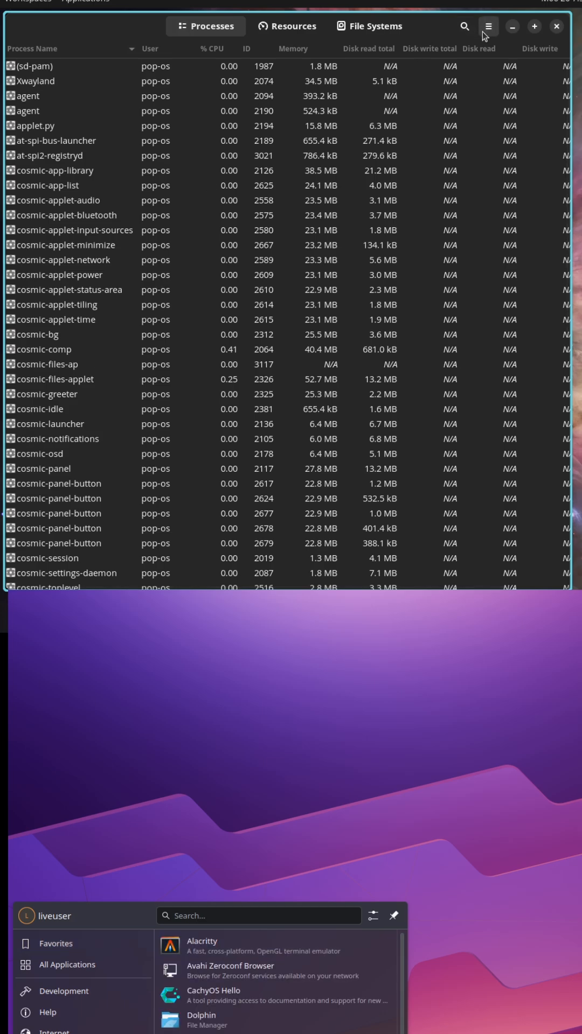
# Step: Show the Resources graphs and File Systems in System Monitor, and run fastfetch in Konsole on CachyOS
pyautogui.click(488, 26)
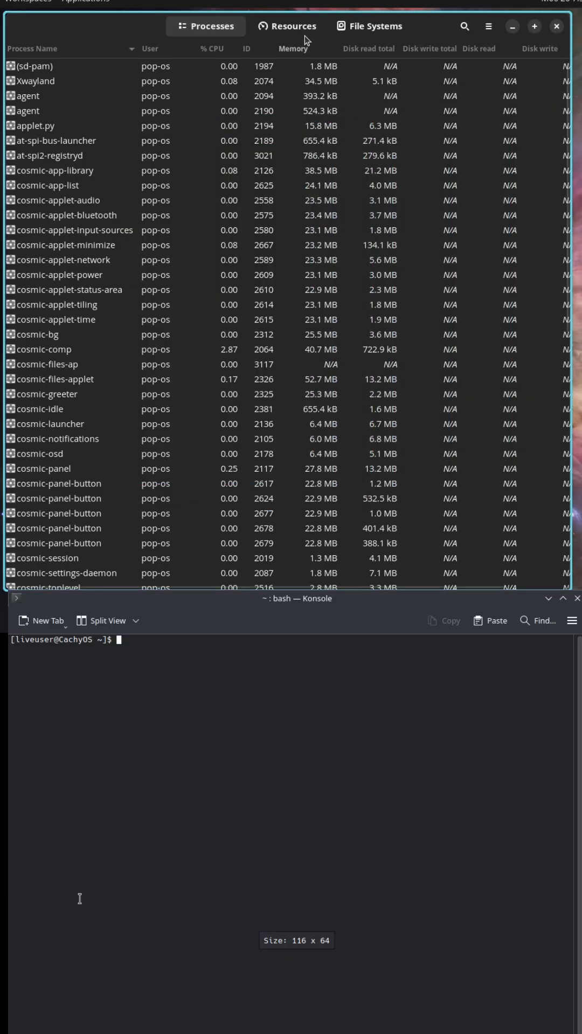
pyautogui.click(286, 26)
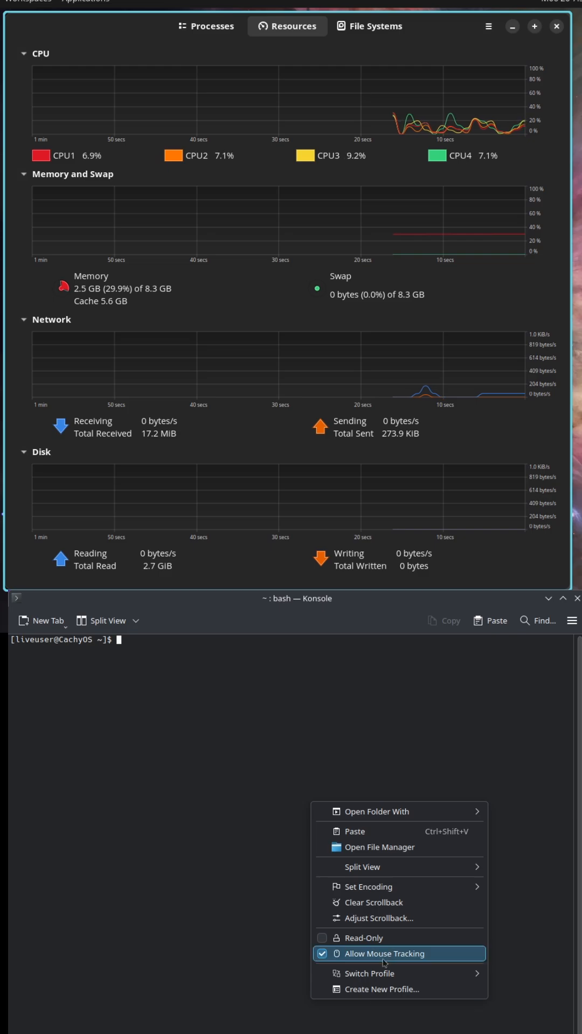
pyautogui.click(572, 621)
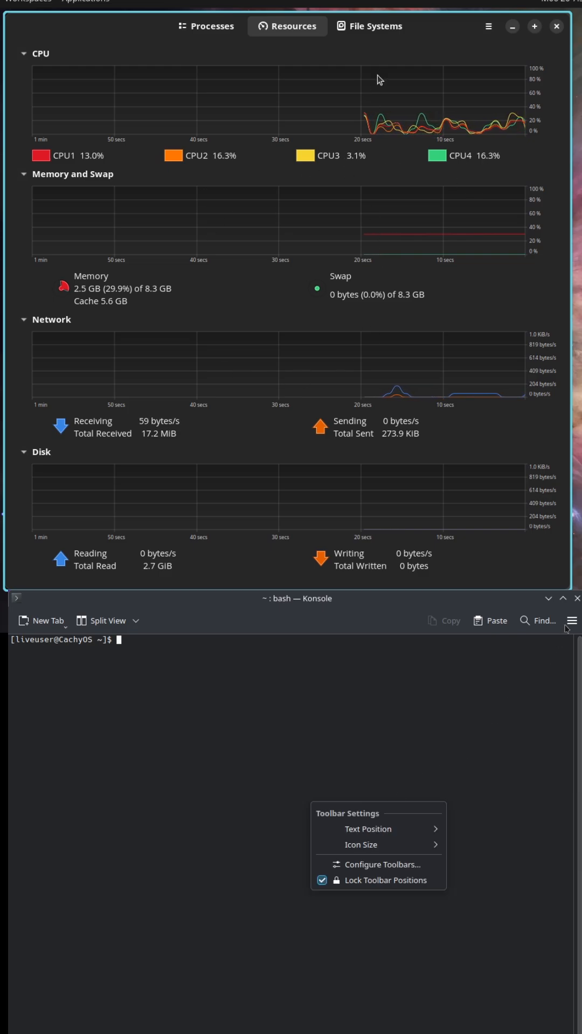
pyautogui.click(375, 26)
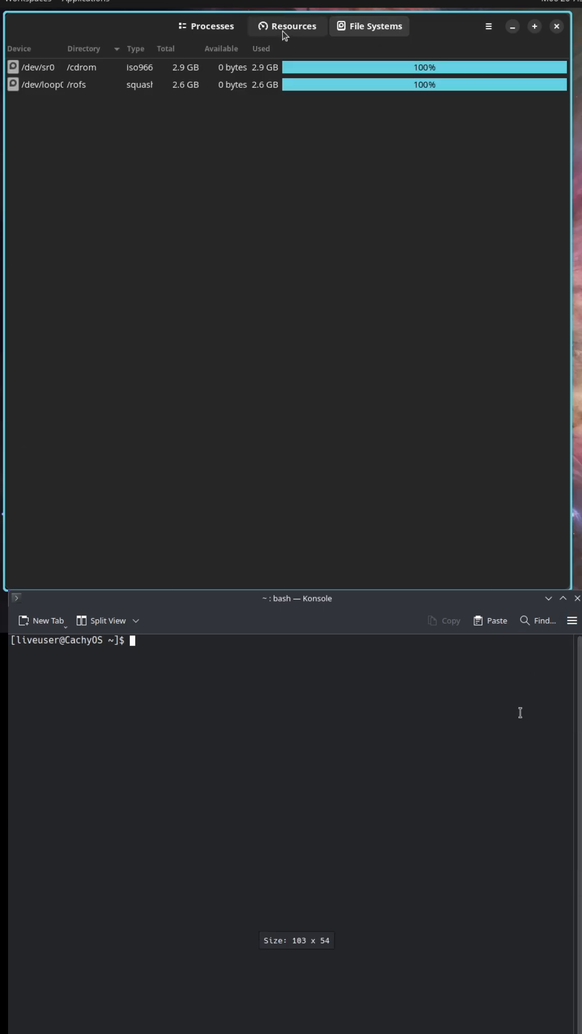
pyautogui.click(287, 26)
pyautogui.write('fastfetch')
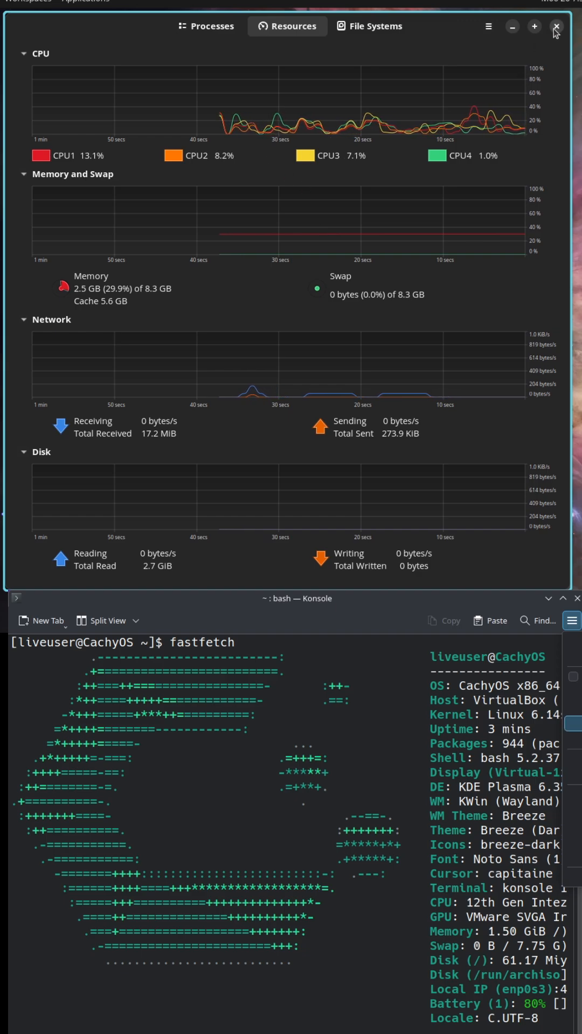
# Step: Close the system monitor and switch the COSMIC desktop to the Light theme
pyautogui.click(556, 26)
pyautogui.write('fastfetch')
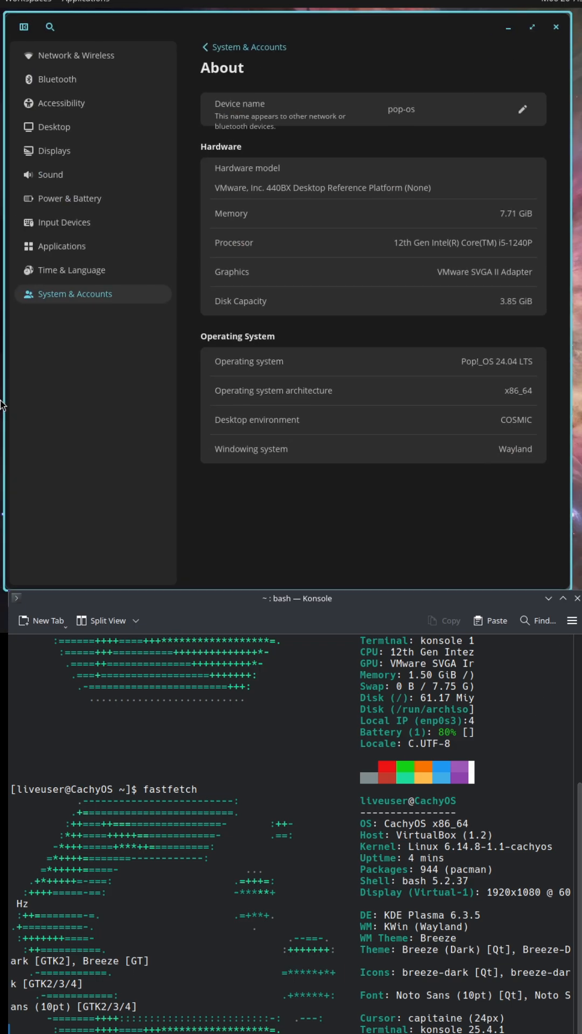
pyautogui.click(54, 127)
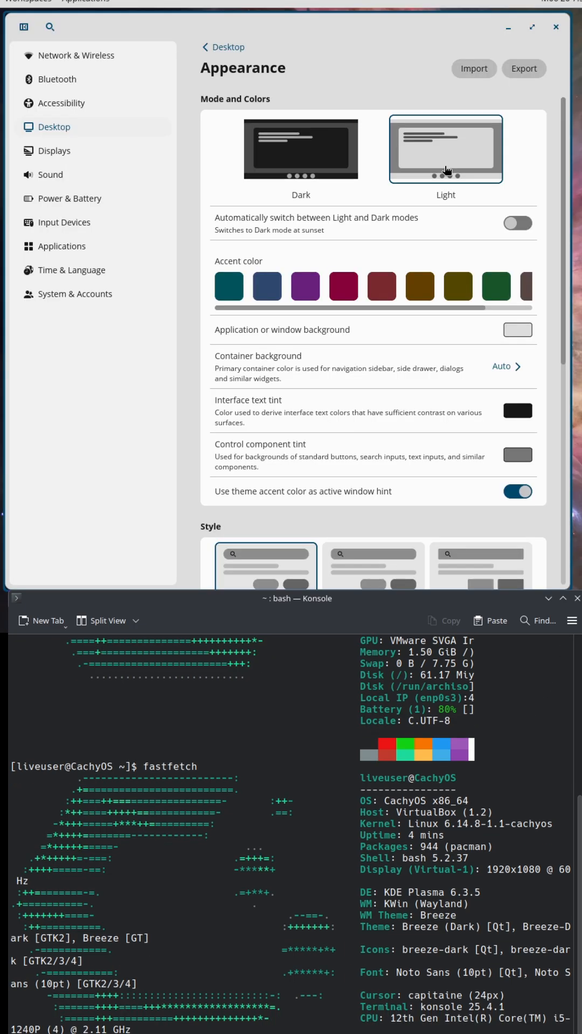
pyautogui.click(75, 55)
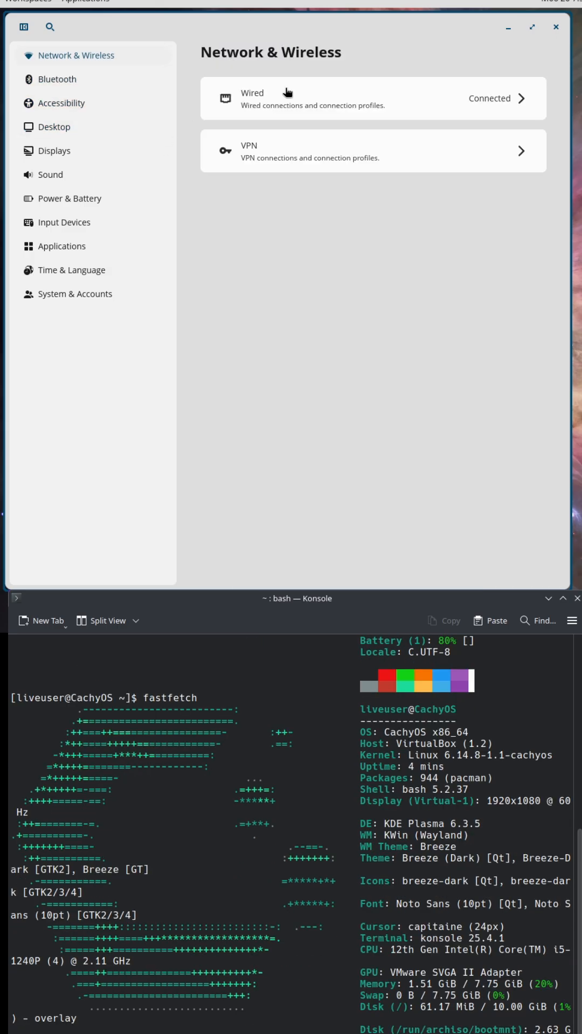
# Step: Browse Bluetooth and Accessibility, then bring up the Desktop wallpaper page
pyautogui.click(57, 79)
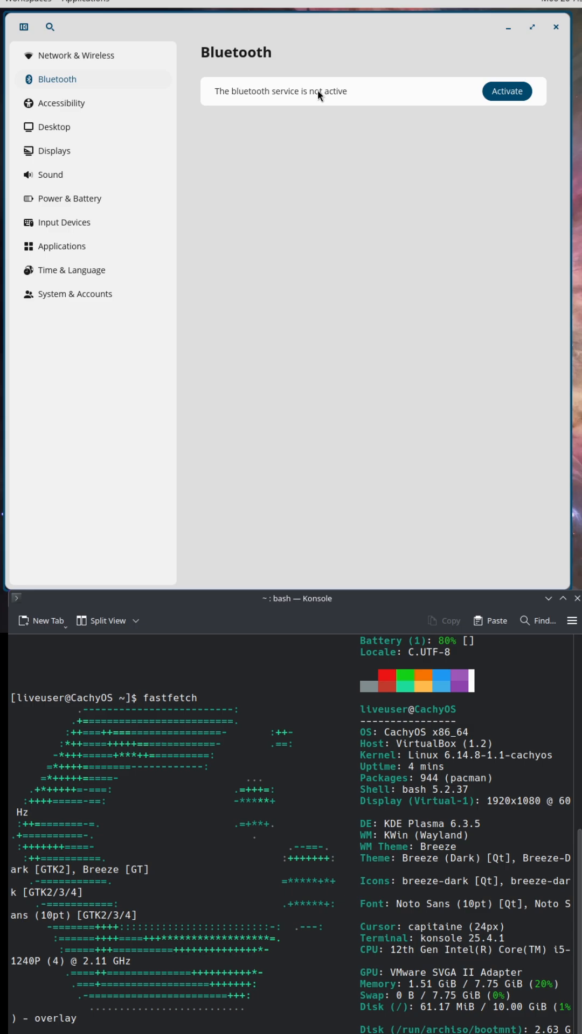
pyautogui.click(62, 103)
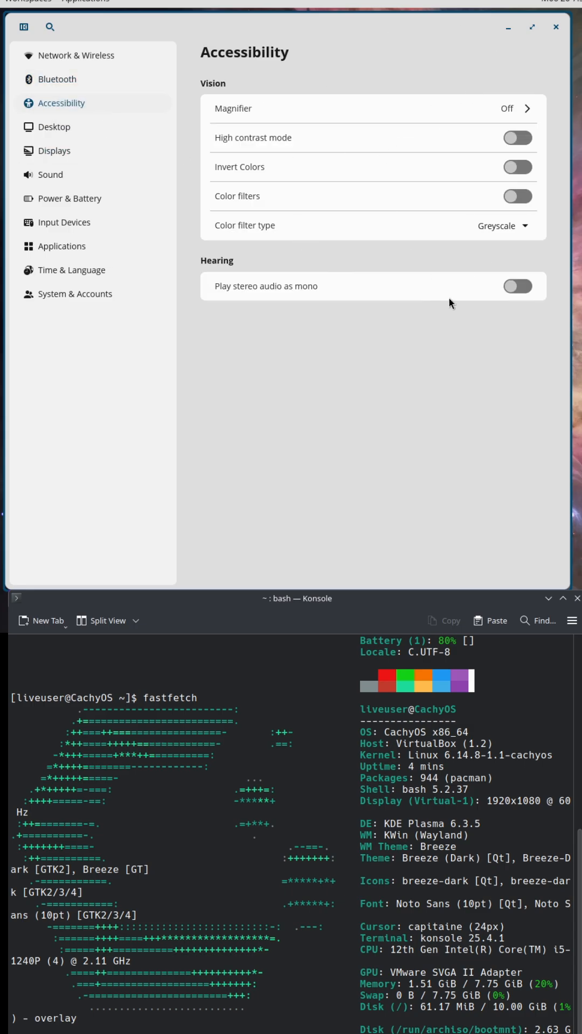
pyautogui.scroll(-3)
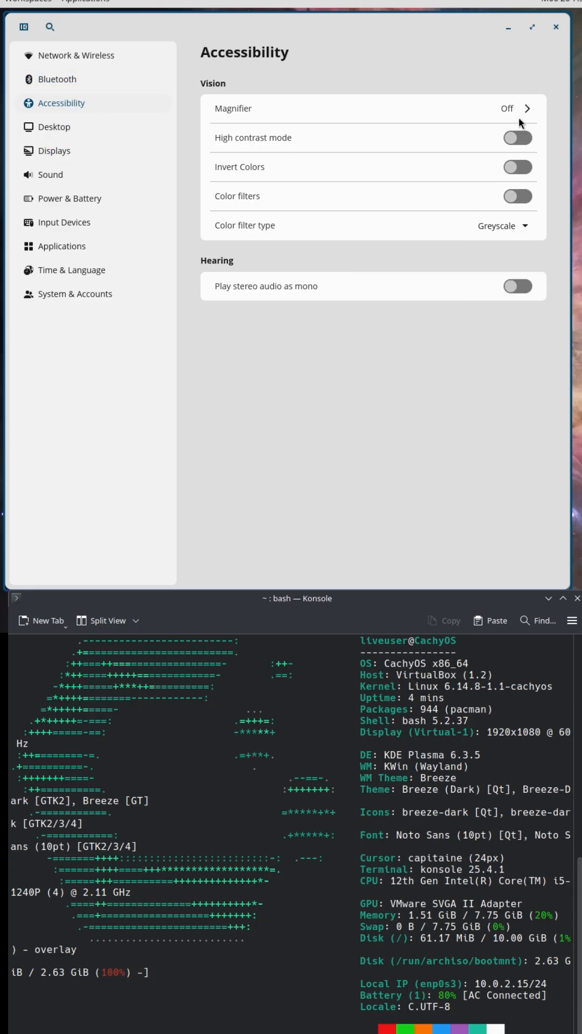
pyautogui.moveTo(113, 127)
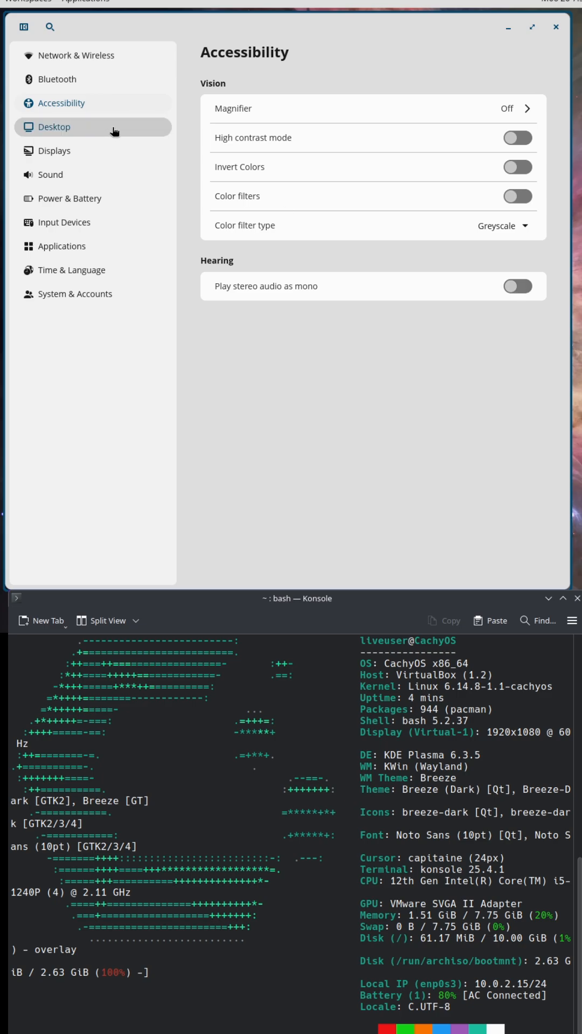
pyautogui.click(54, 128)
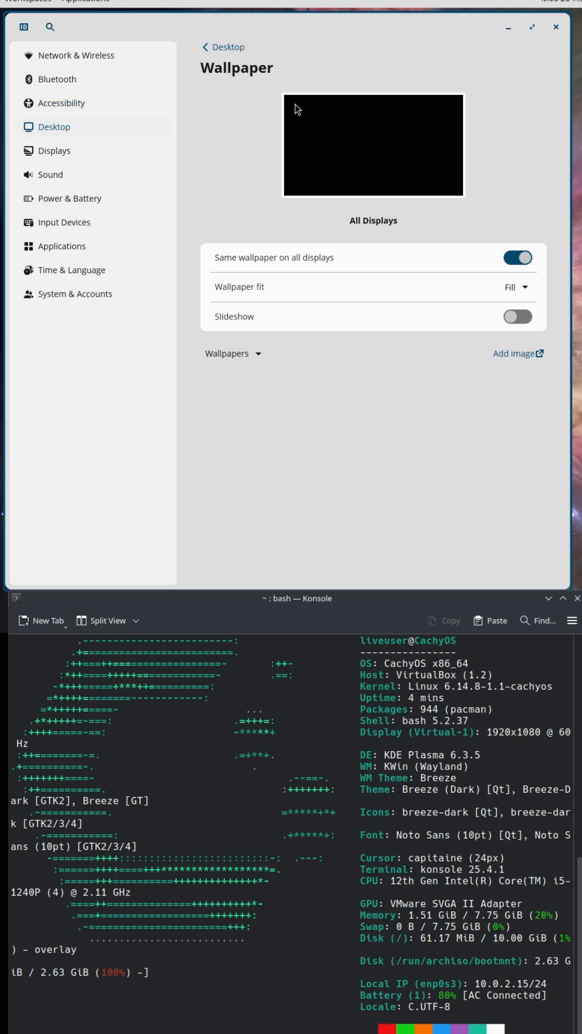
# Step: Set the blue star field as the desktop wallpaper
pyautogui.click(232, 353)
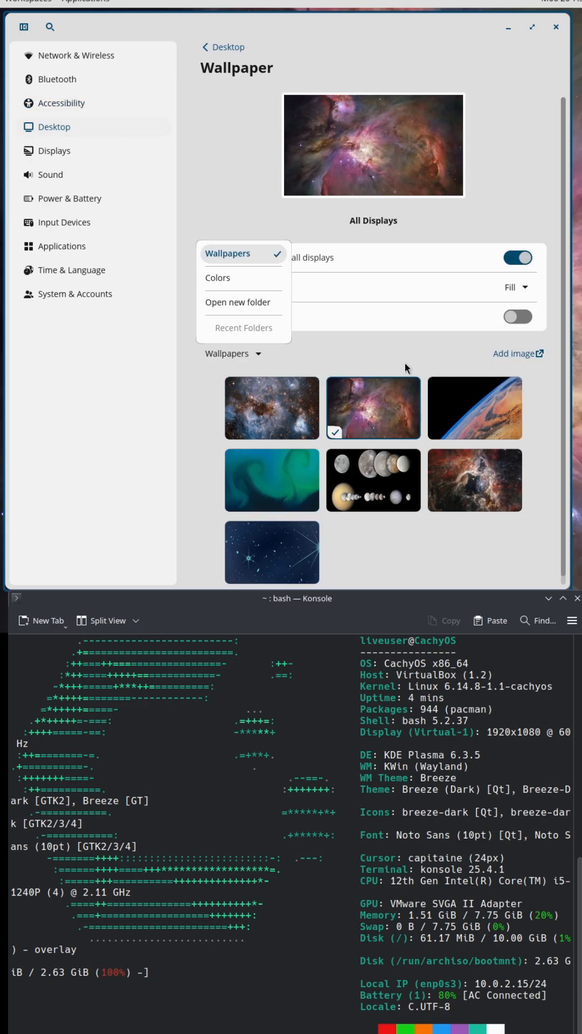
pyautogui.click(272, 551)
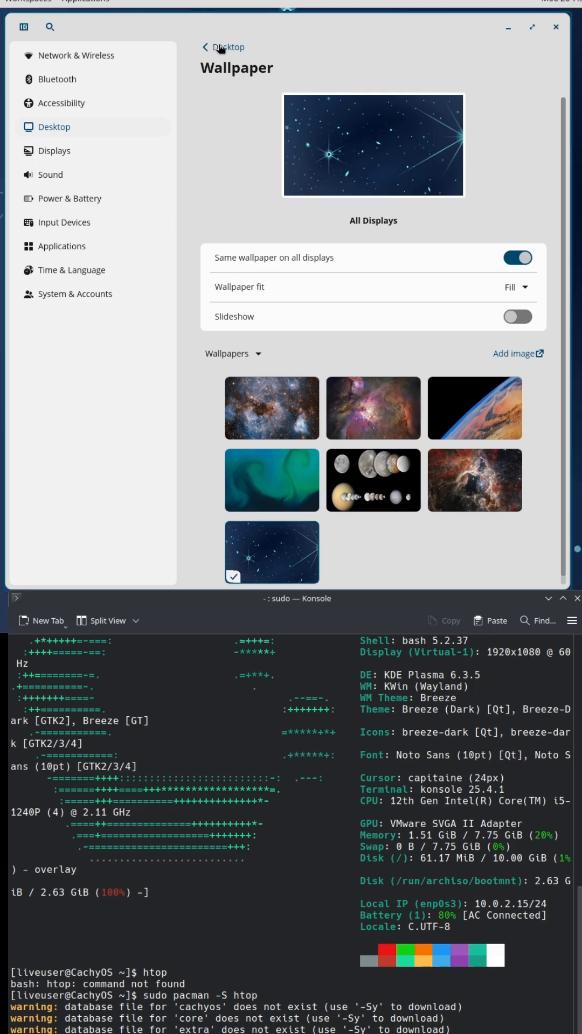
pyautogui.click(227, 46)
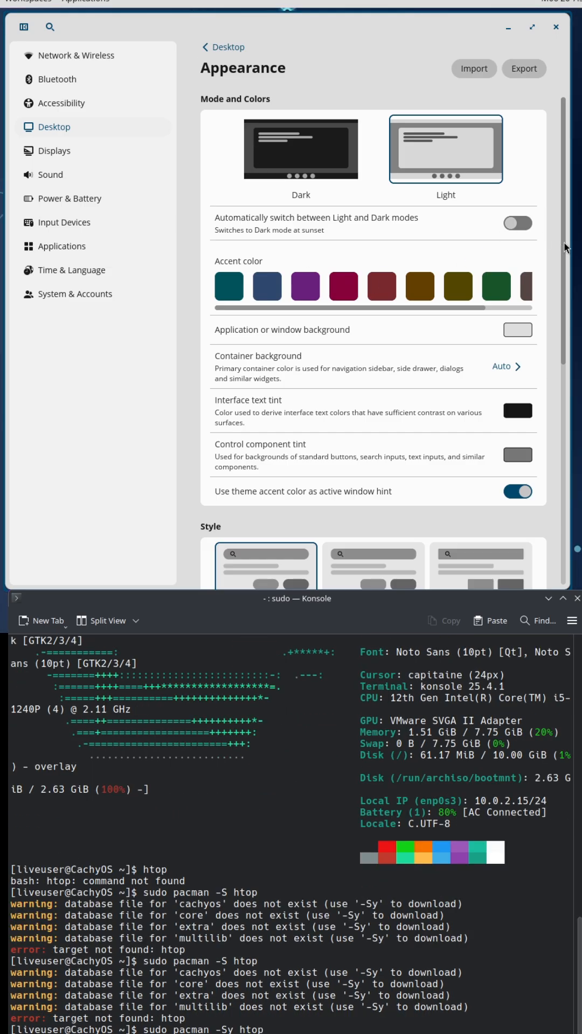
# Step: Look over the custom accent colour picker, then show the Panel options
pyautogui.scroll(-3)
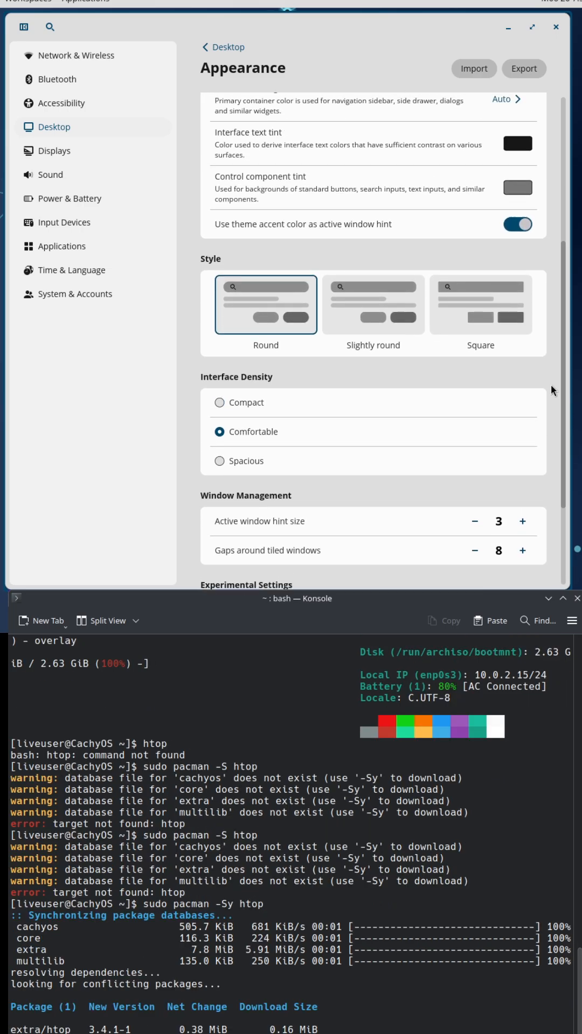
pyautogui.scroll(3)
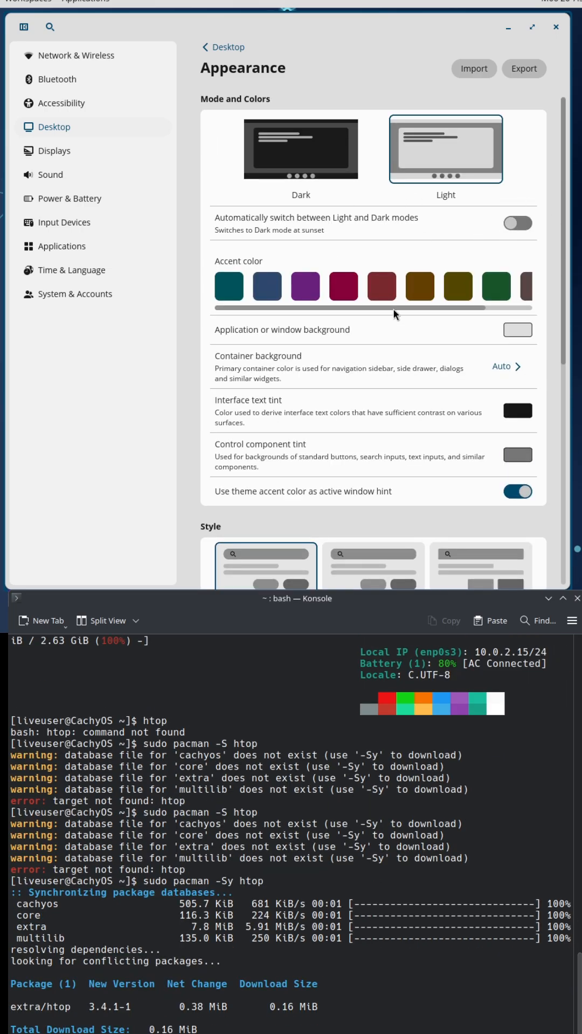
pyautogui.click(228, 286)
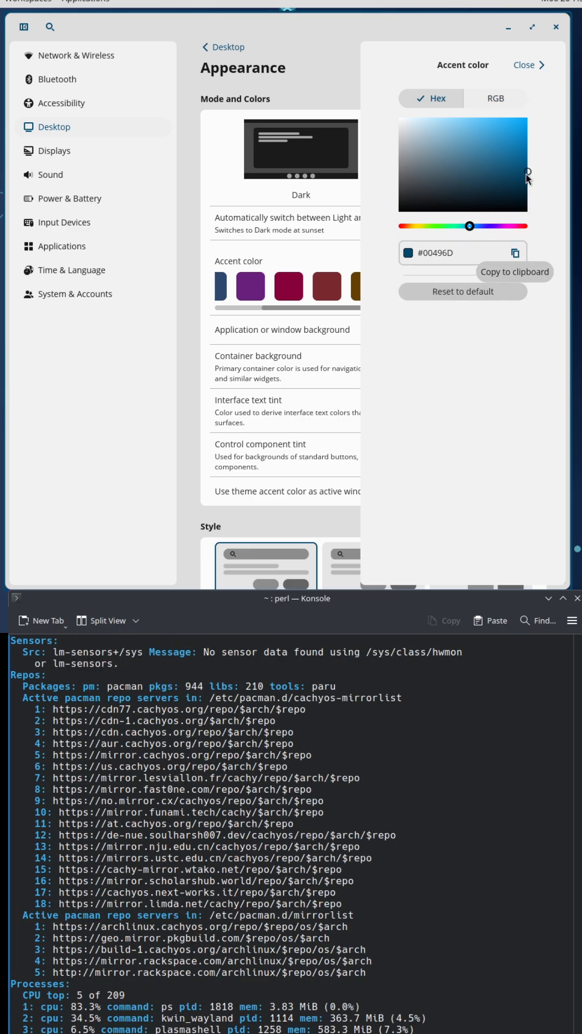
pyautogui.click(527, 64)
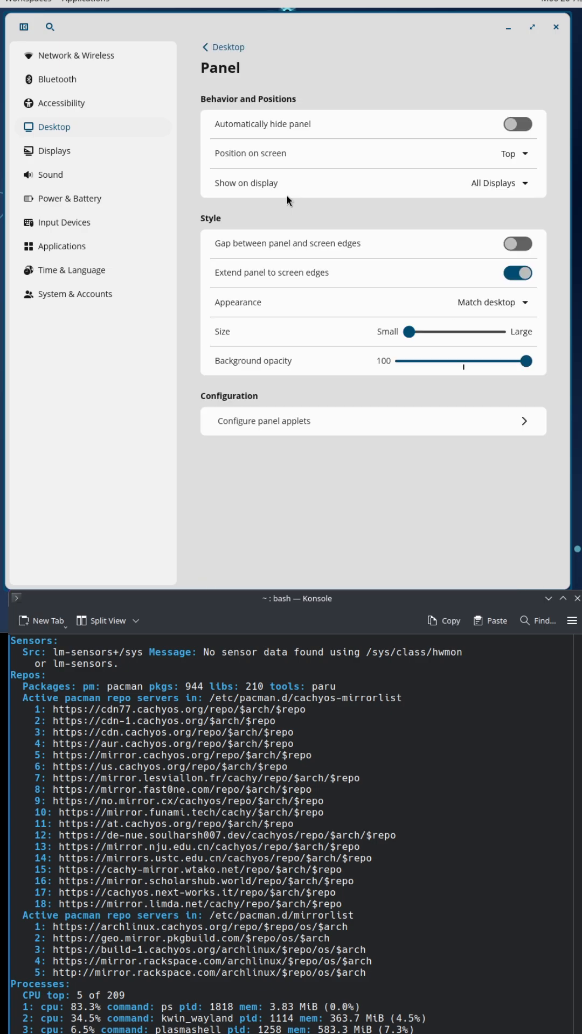
# Step: Turn the COSMIC dock off in the Dock settings
pyautogui.click(221, 47)
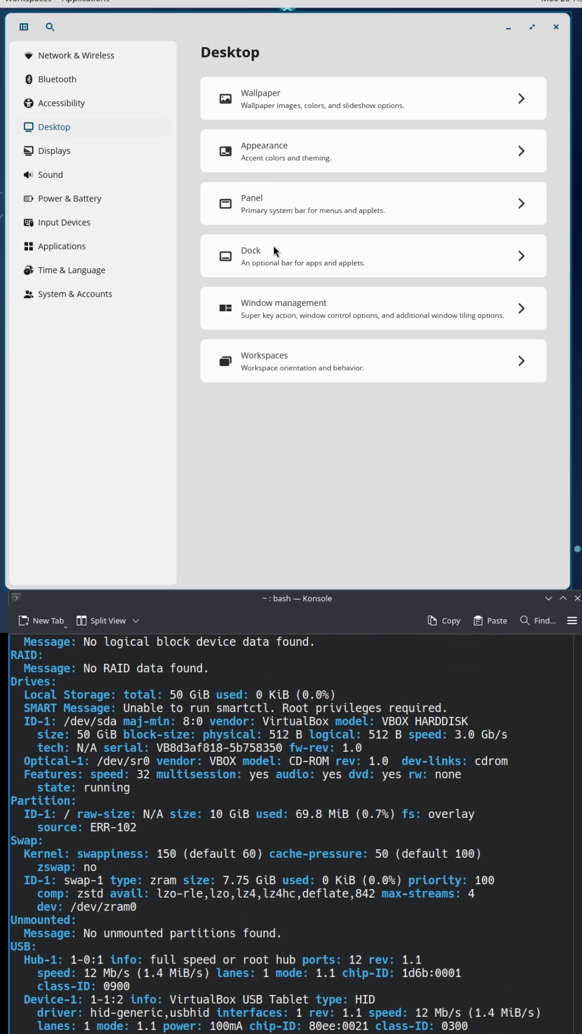
pyautogui.click(371, 257)
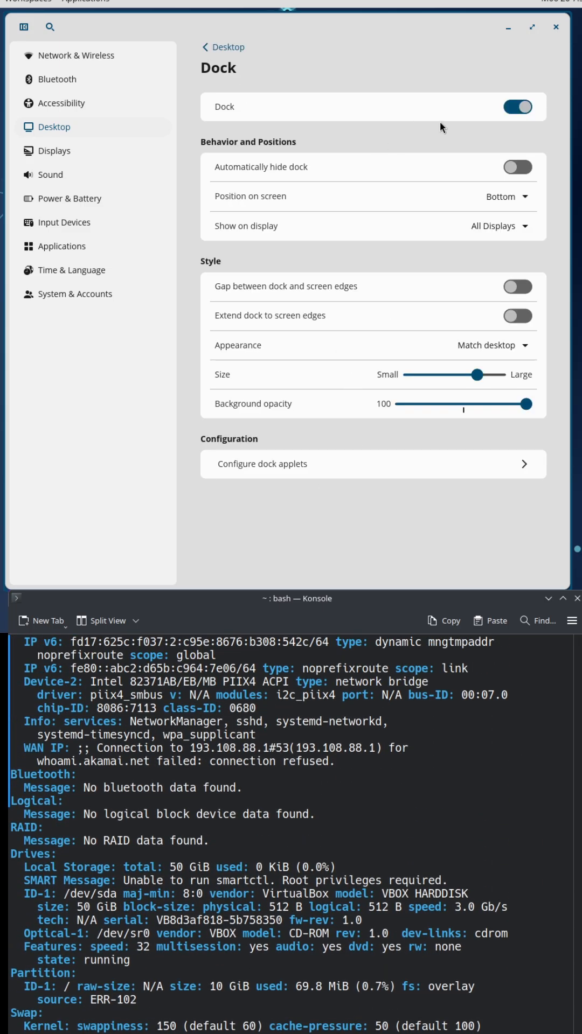
pyautogui.scroll(3)
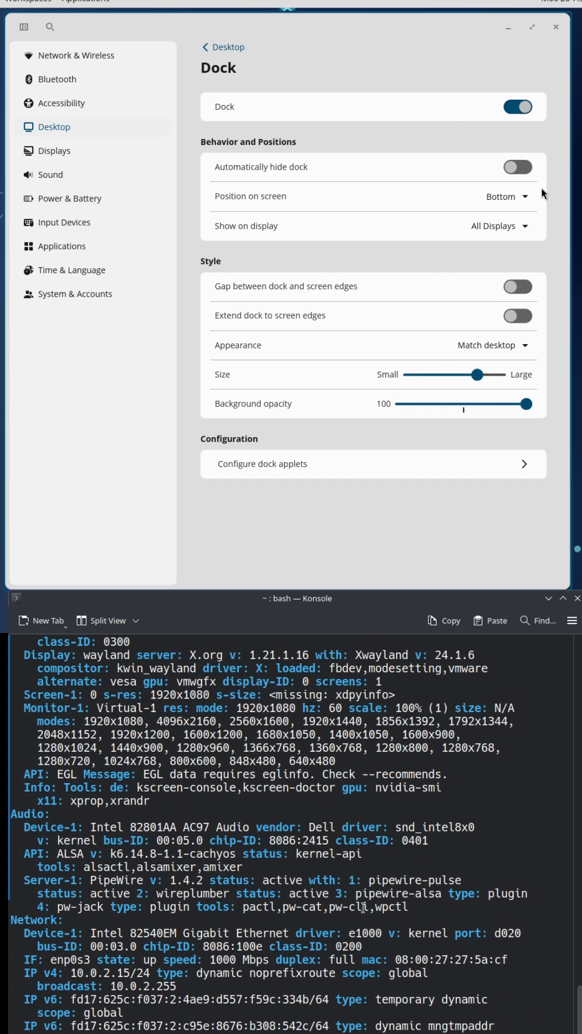
pyautogui.click(518, 106)
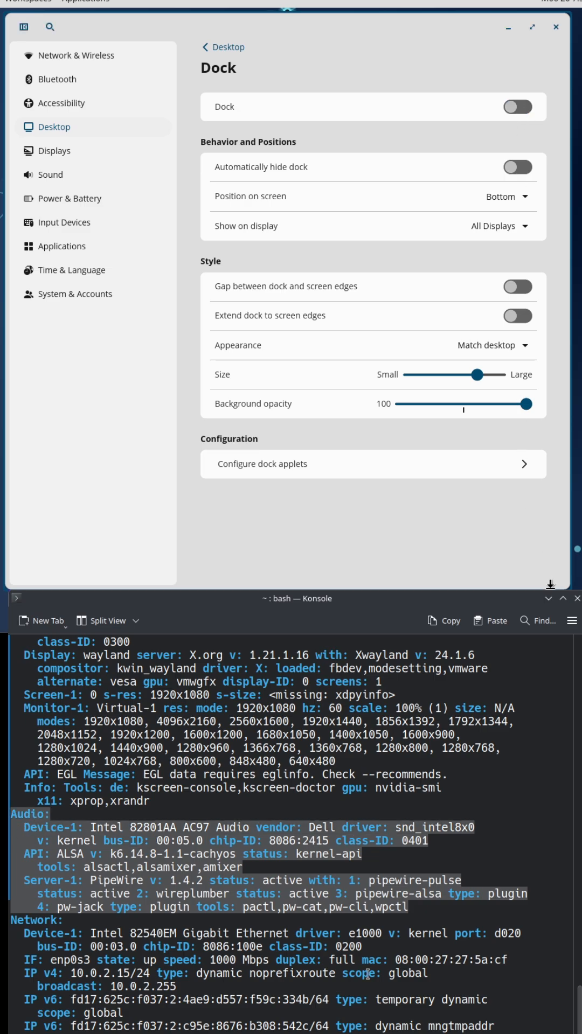
# Step: Review window management, then show Displays with the 60 Hz refresh rate dropdown
pyautogui.scroll(3)
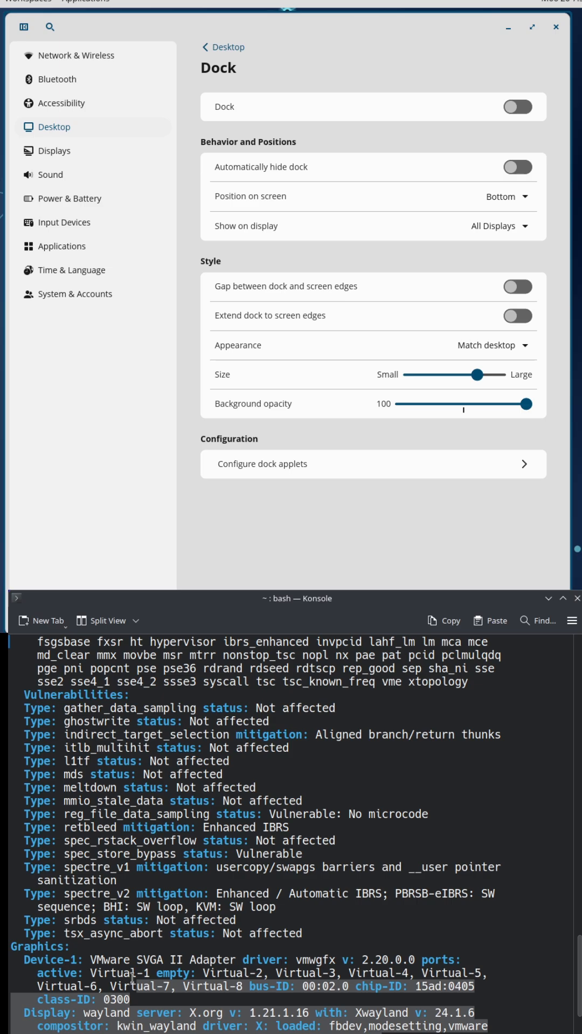
pyautogui.scroll(3)
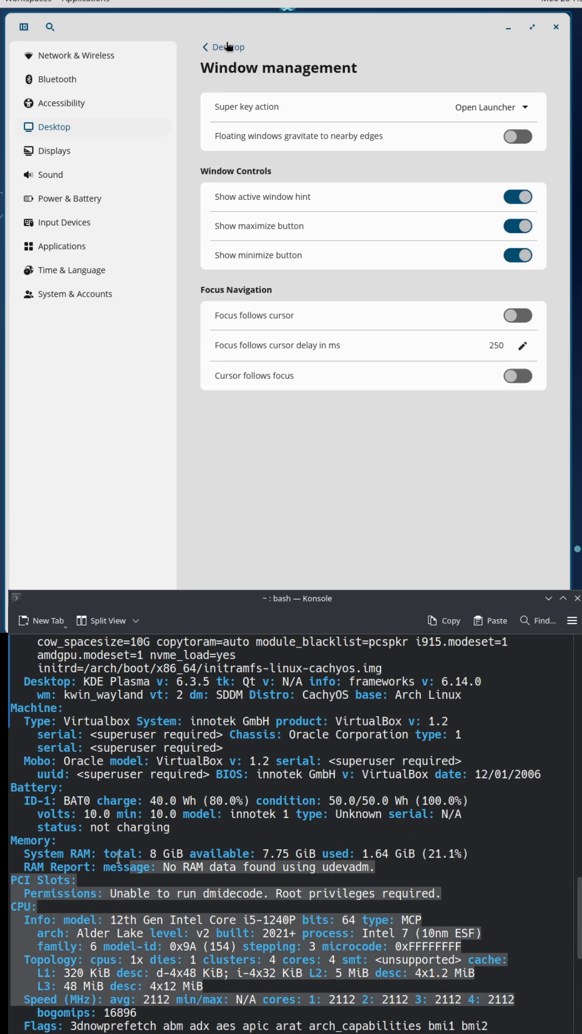
pyautogui.click(222, 46)
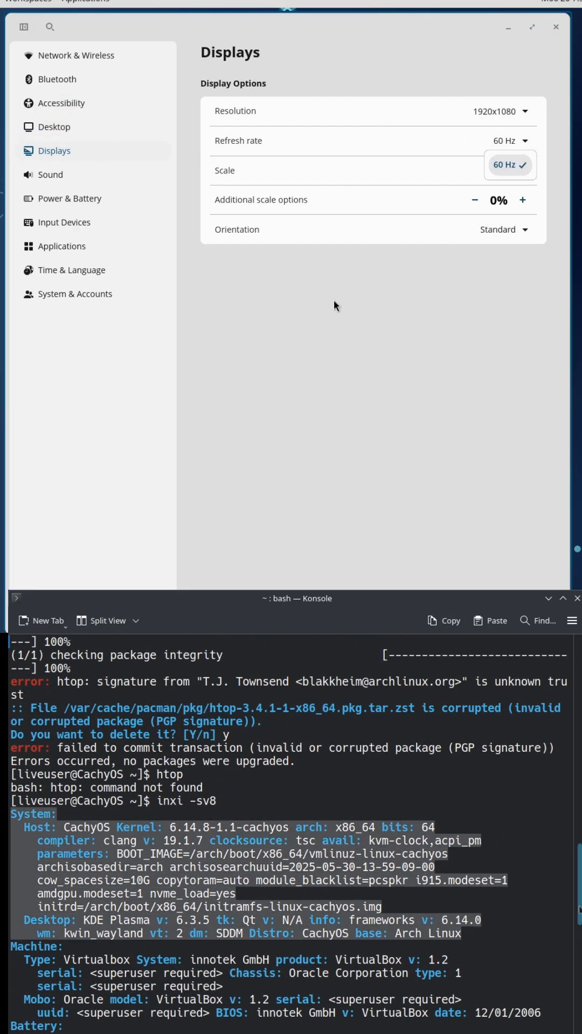
# Step: Browse Sound, Power & Battery, Input Devices > Mouse and Applications pages
pyautogui.click(50, 175)
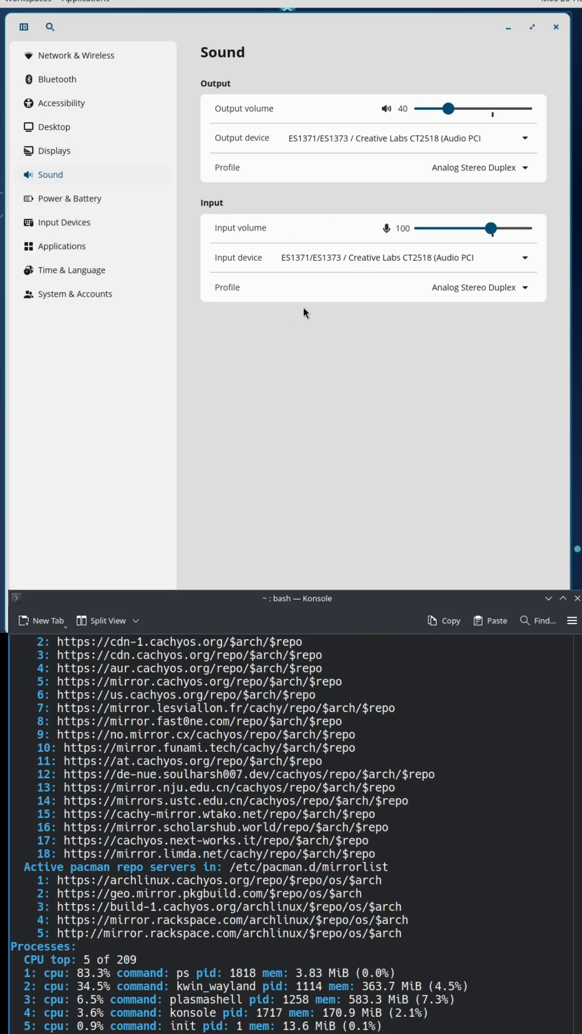
pyautogui.click(69, 199)
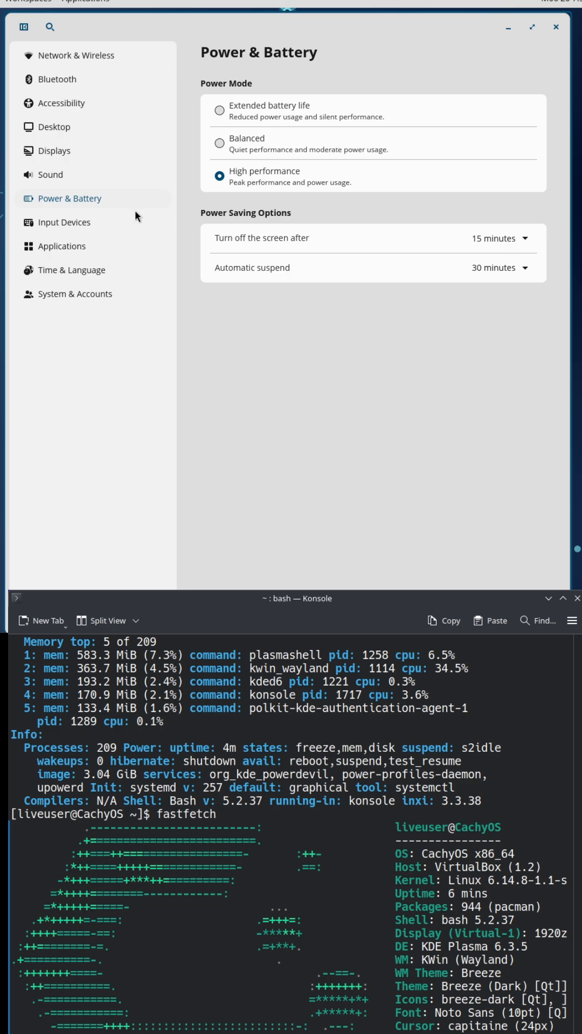
pyautogui.click(65, 222)
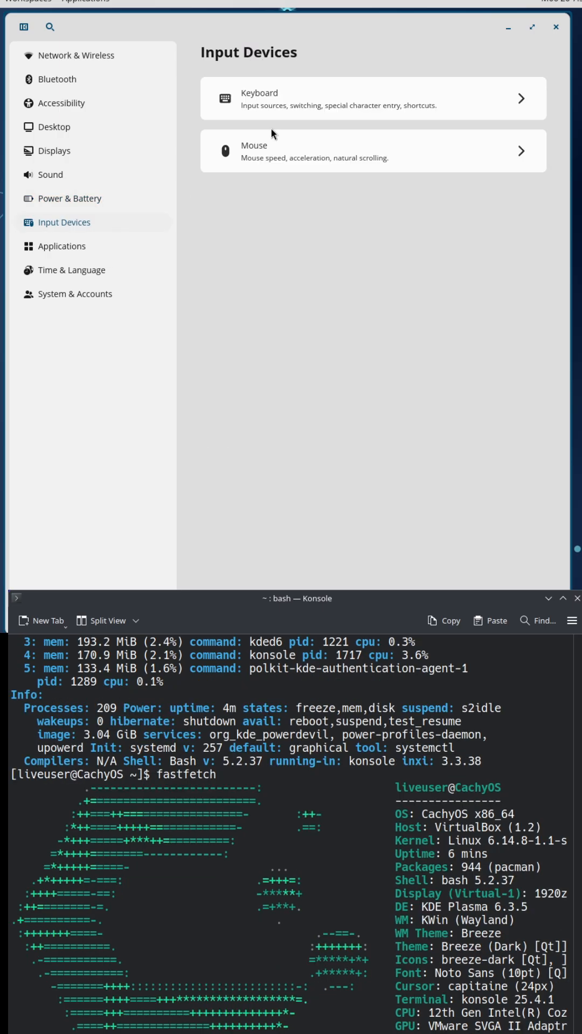
pyautogui.click(371, 150)
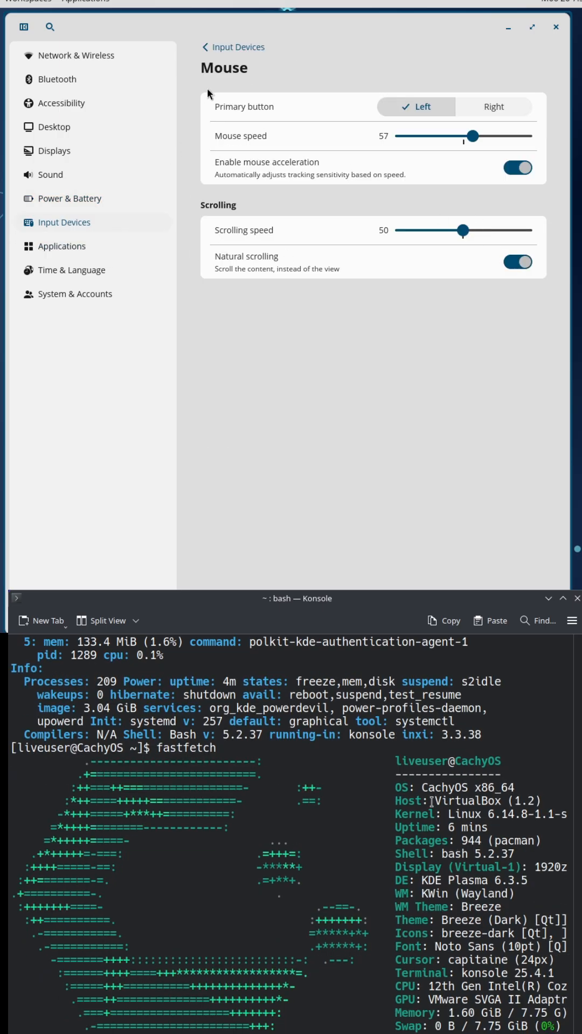
pyautogui.click(62, 246)
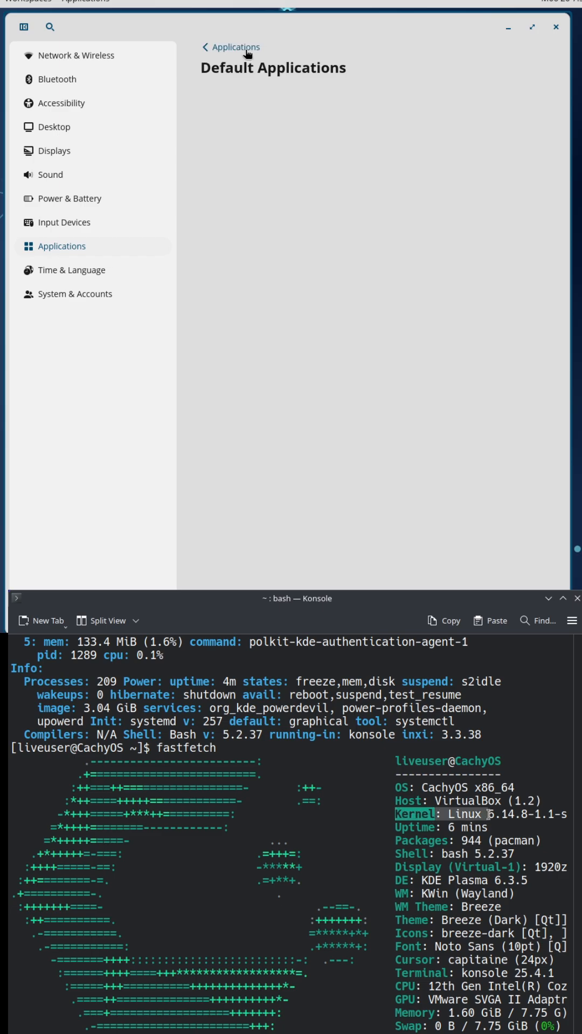
pyautogui.click(230, 46)
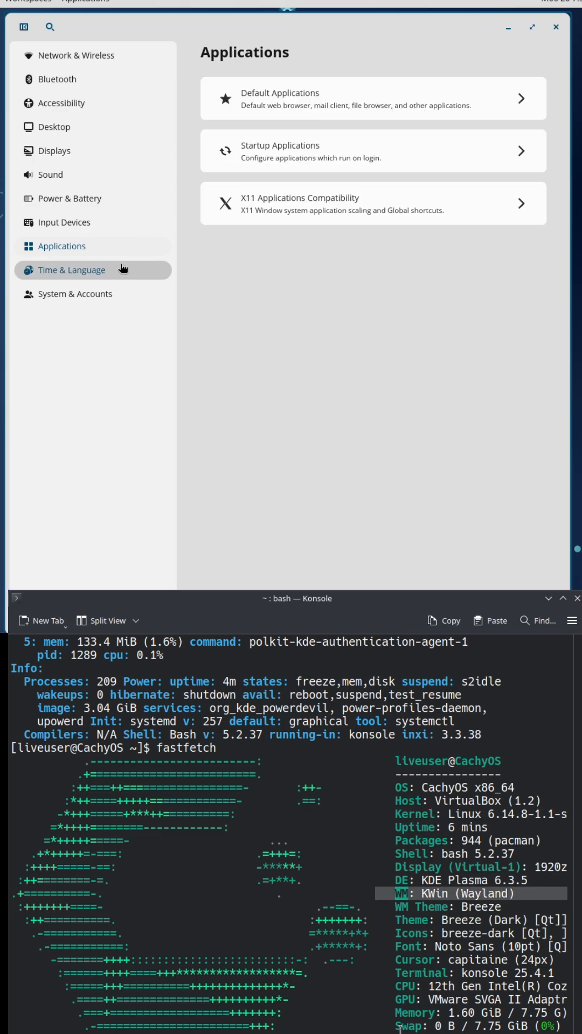
# Step: Browse Time & Language and System & Accounts > Firmware, then close Settings to reveal the star wallpaper
pyautogui.click(72, 269)
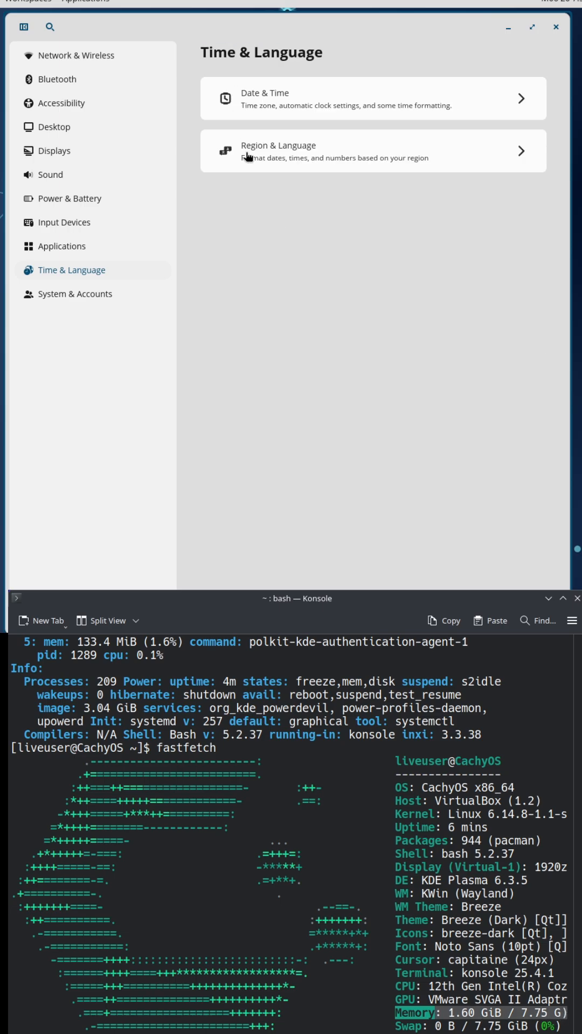
pyautogui.click(74, 293)
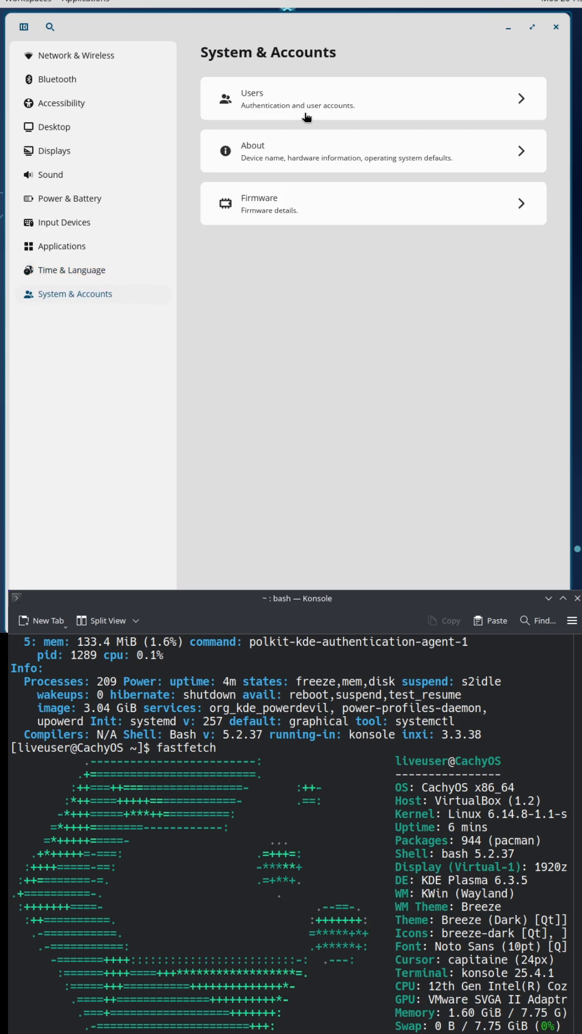
pyautogui.click(373, 204)
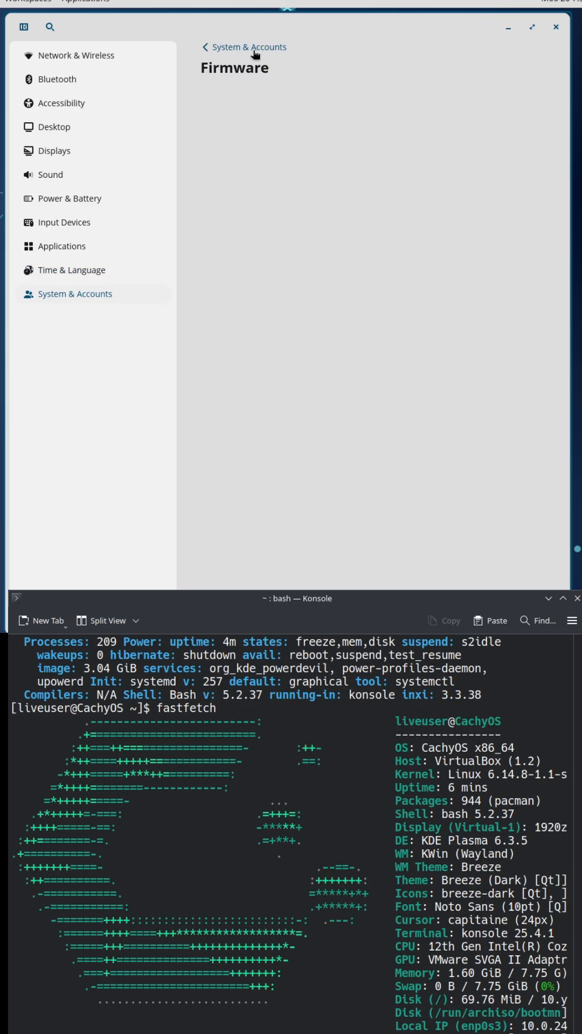
pyautogui.click(554, 27)
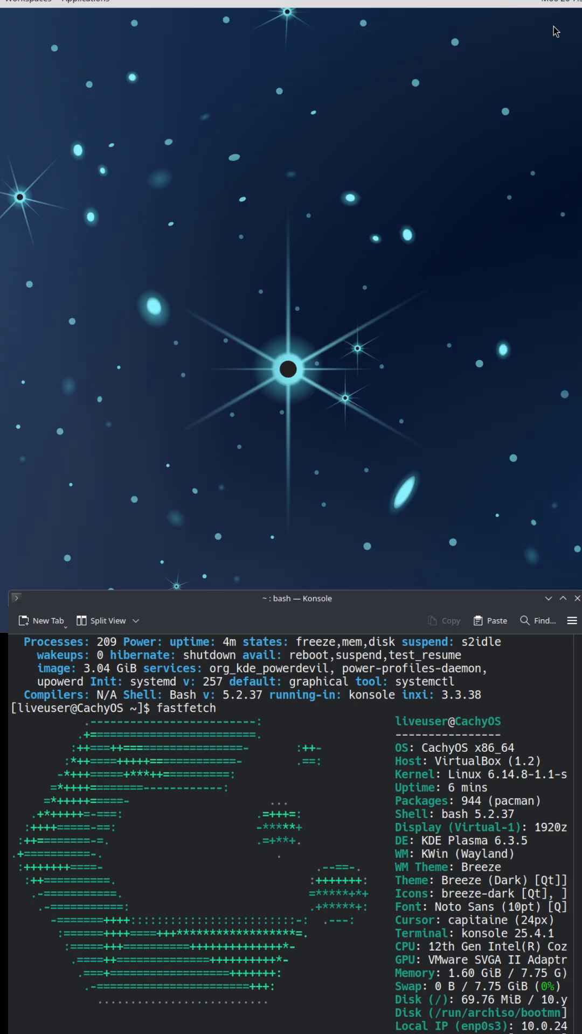
# Step: Search 'te' in the COSMIC launcher, with KDE System Settings open on Quick Settings
pyautogui.scroll(-3)
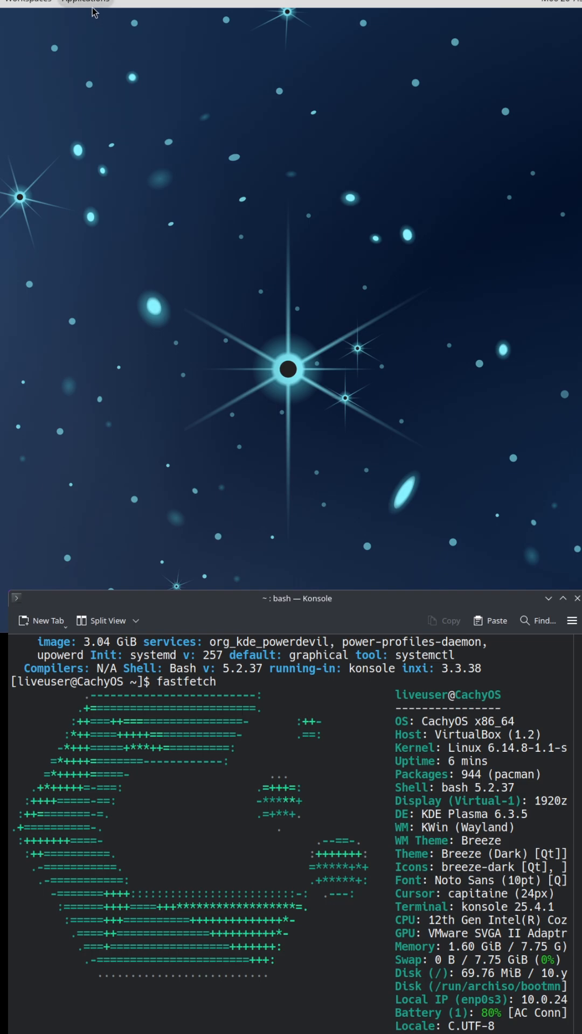
pyautogui.moveTo(75, 72)
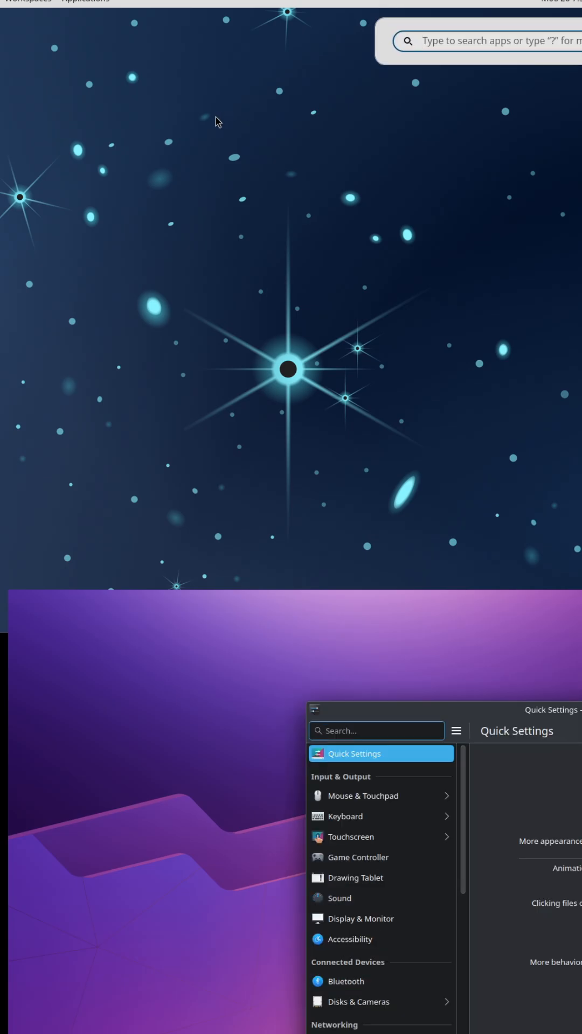
pyautogui.write('te')
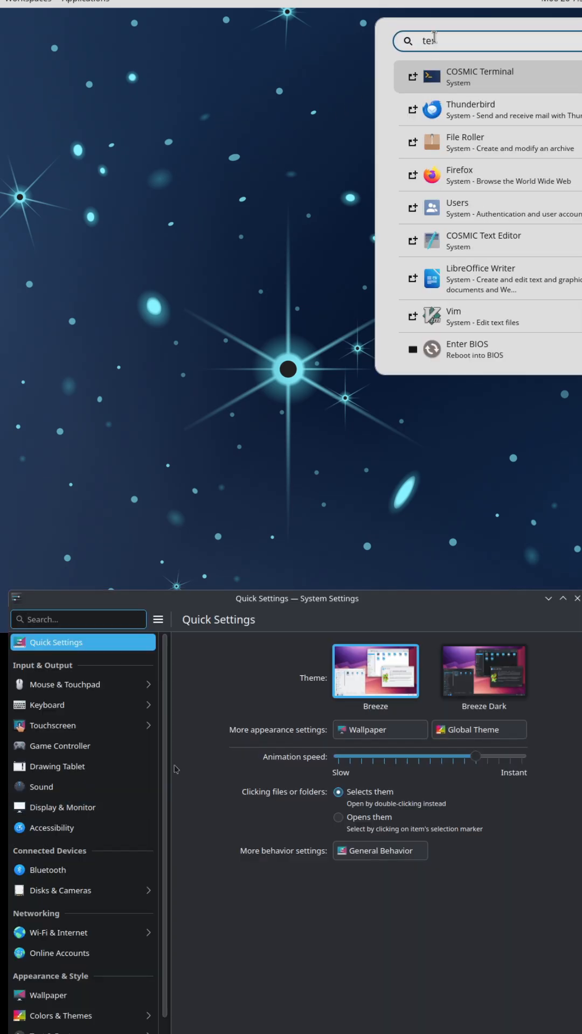